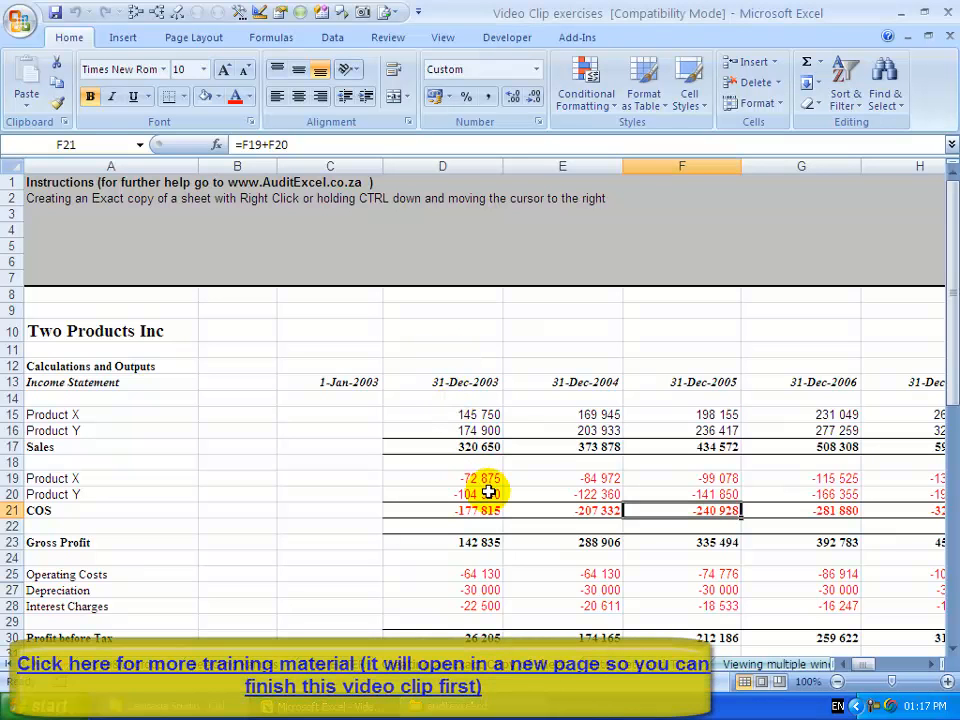
mouse_move(502, 524)
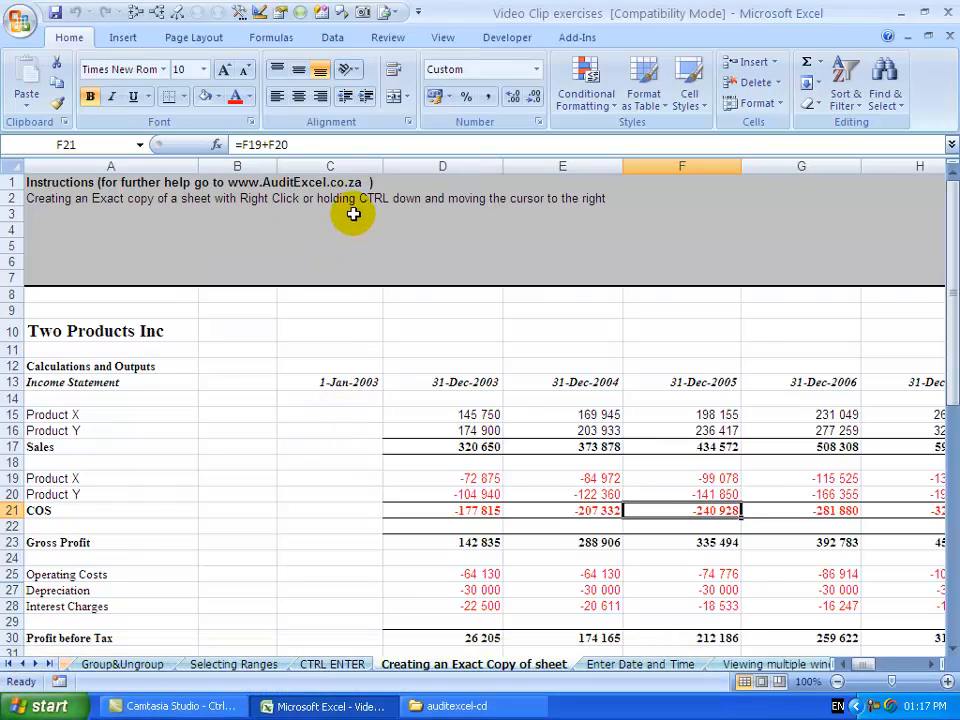
mouse_move(350, 452)
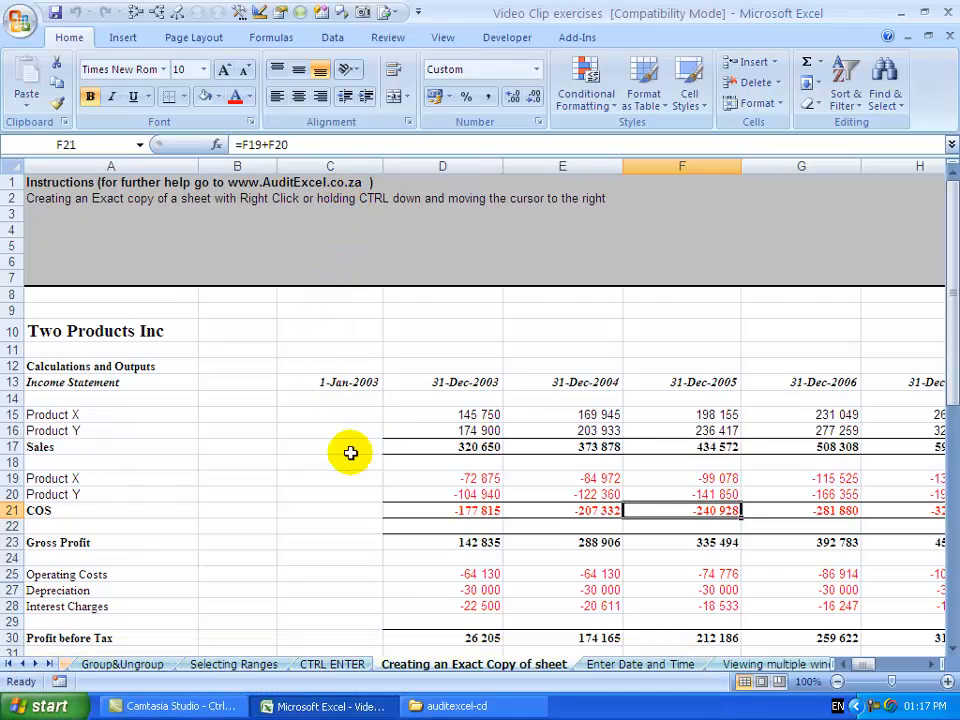
mouse_move(354, 496)
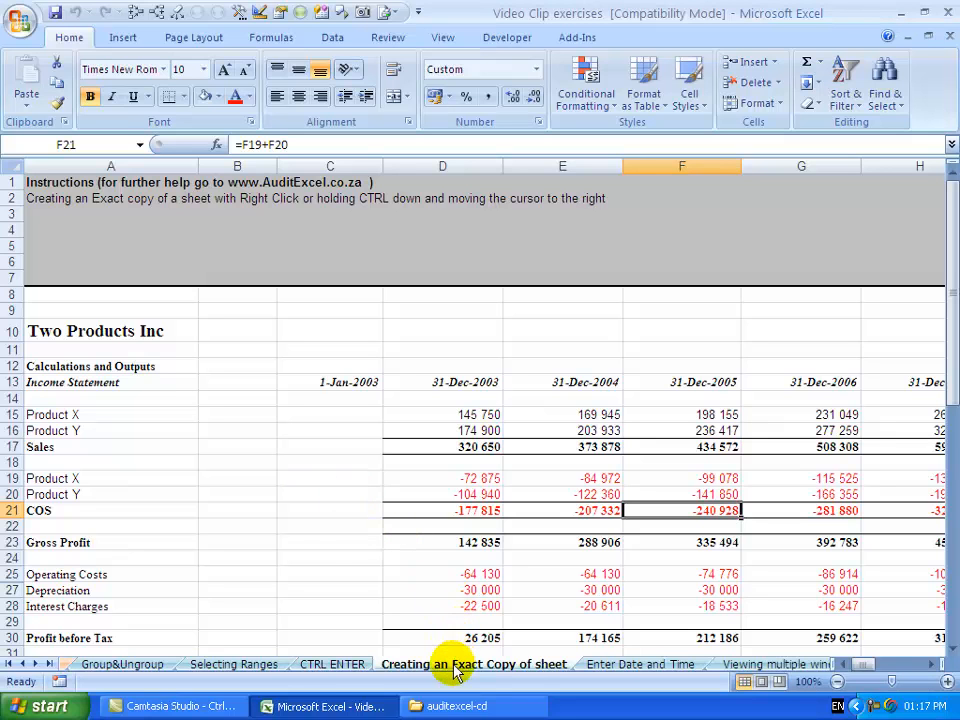
Step: From the sheet tab's Move or Copy options, keep Video Clip exercises as the destination book and enable Create a copy
right_click(474, 664)
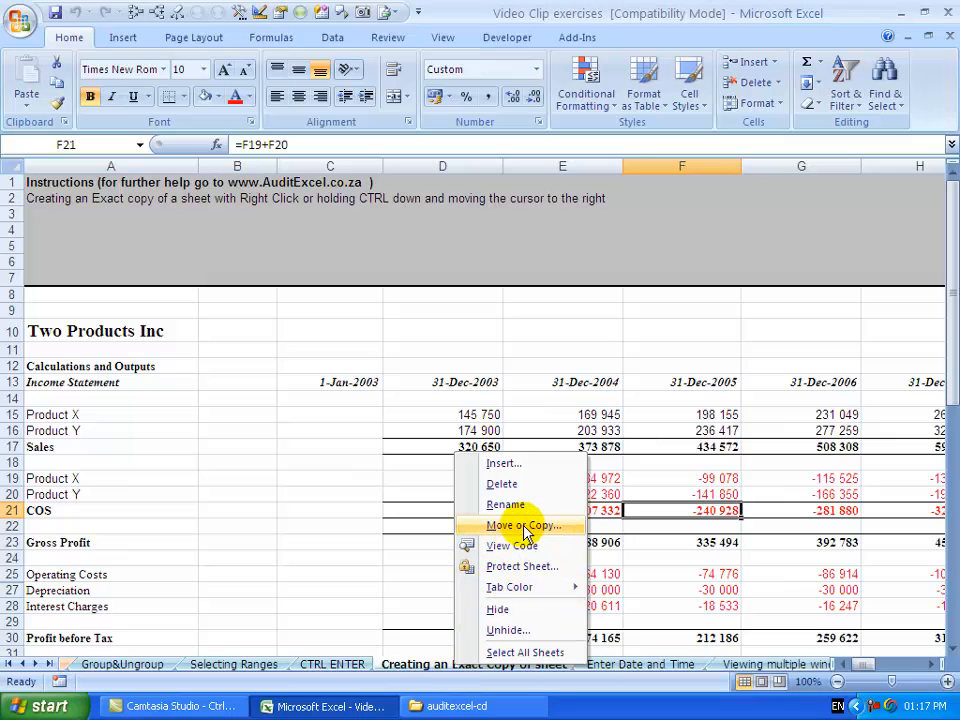
click(522, 524)
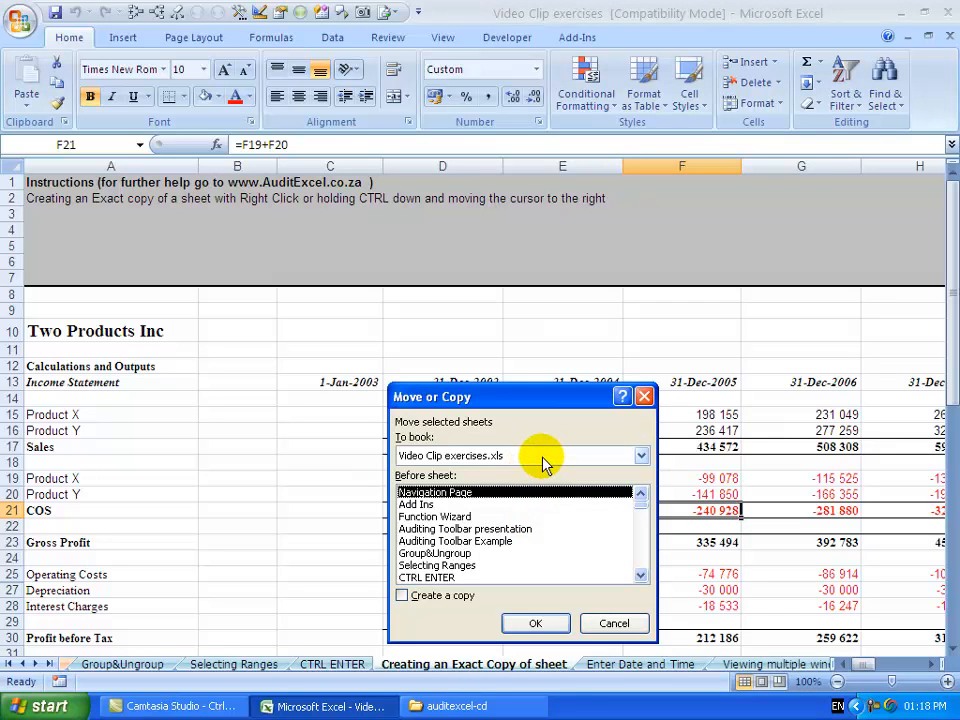
click(640, 456)
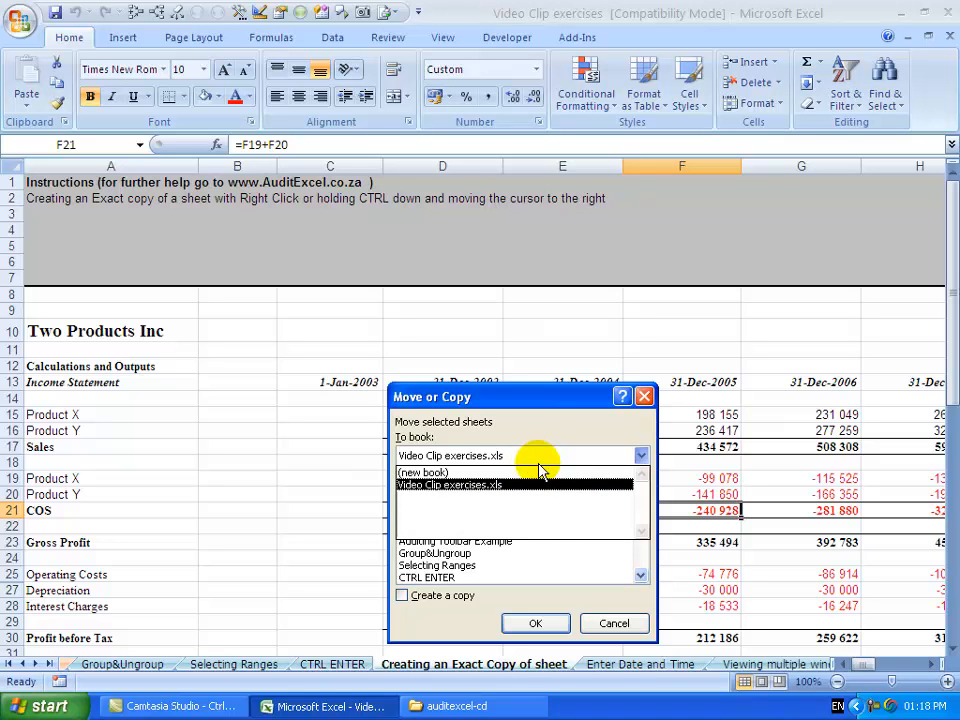
click(424, 472)
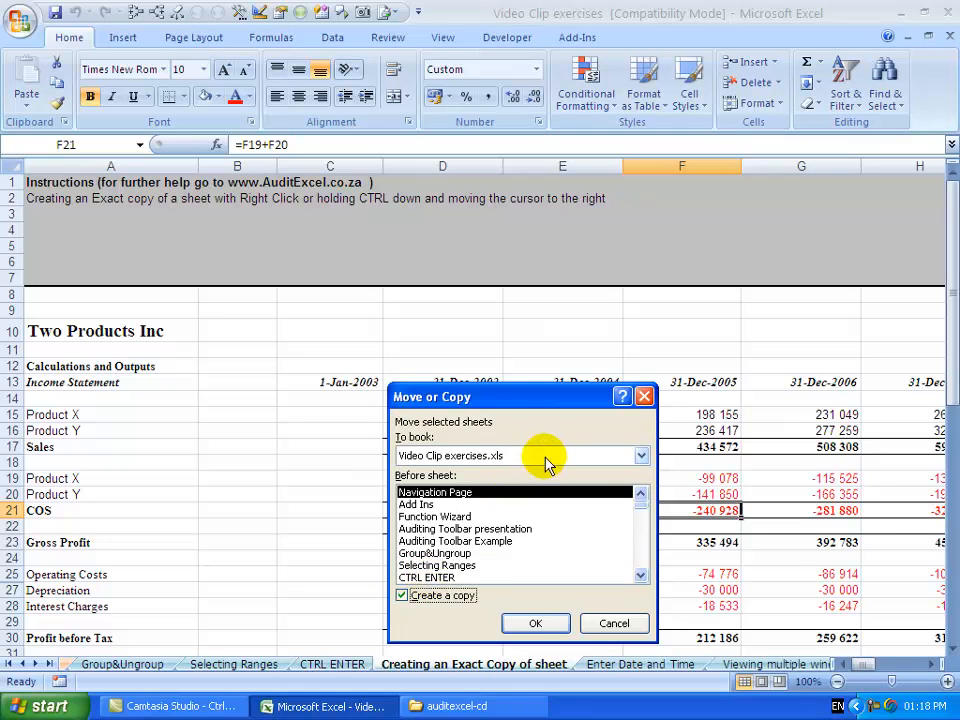
Step: Copy 'Creating an Exact Copy of sheet' before itself in the same workbook, producing 'Creating an Exact Copy of s (2)'
click(640, 456)
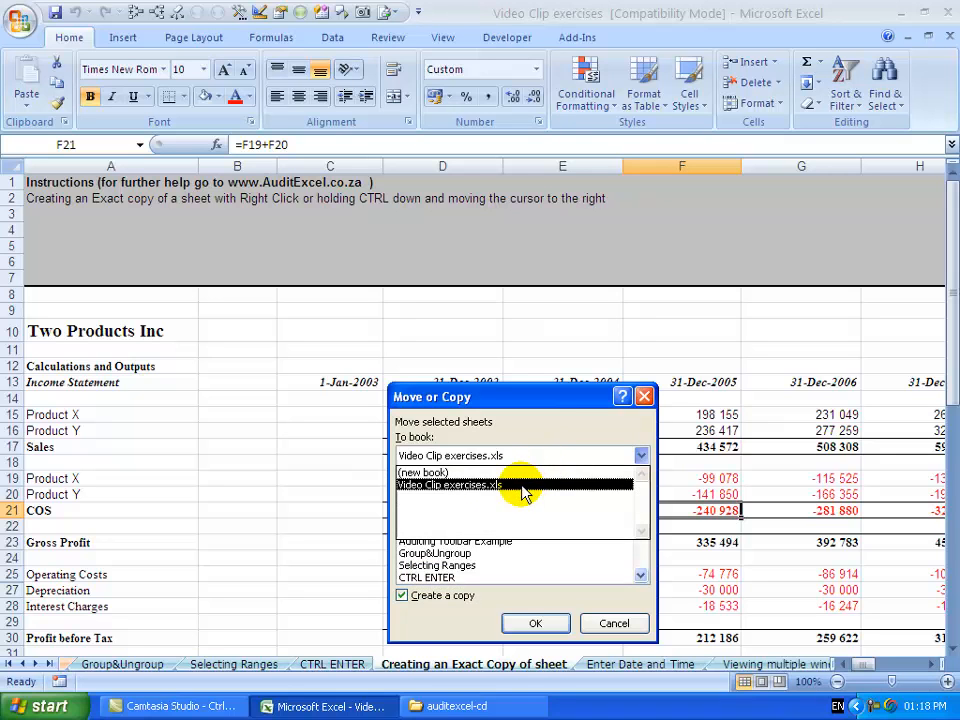
click(422, 472)
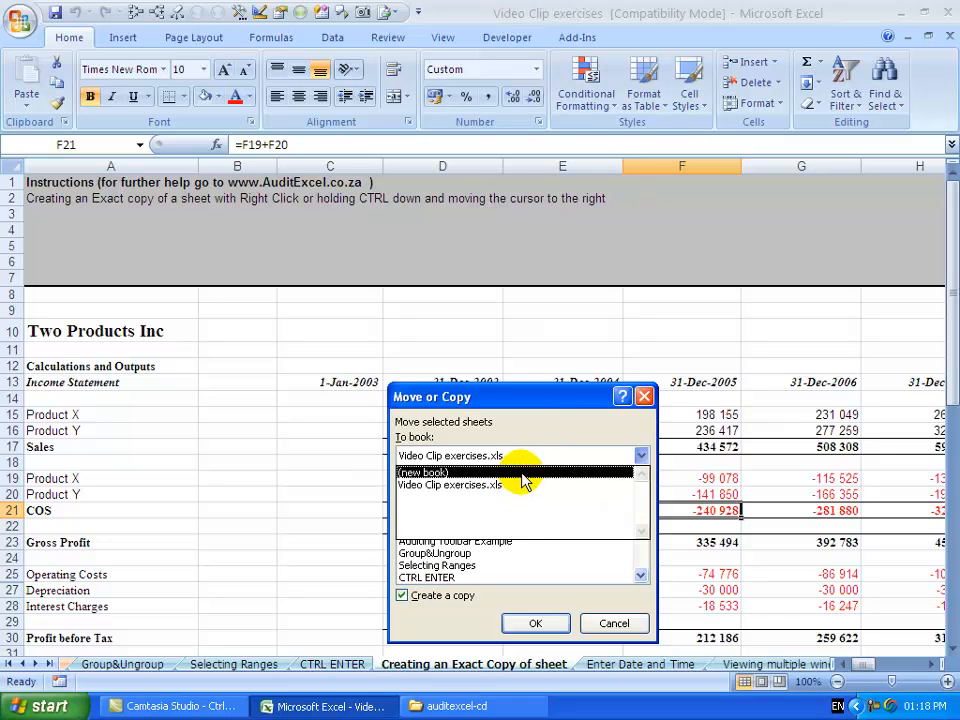
click(450, 486)
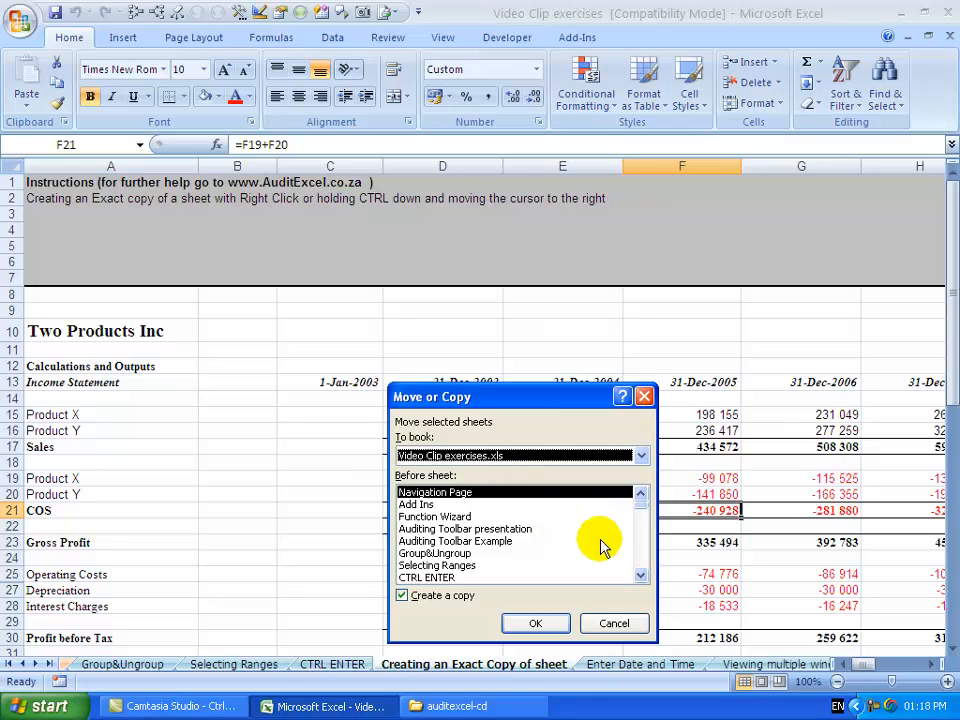
scroll(down, 3)
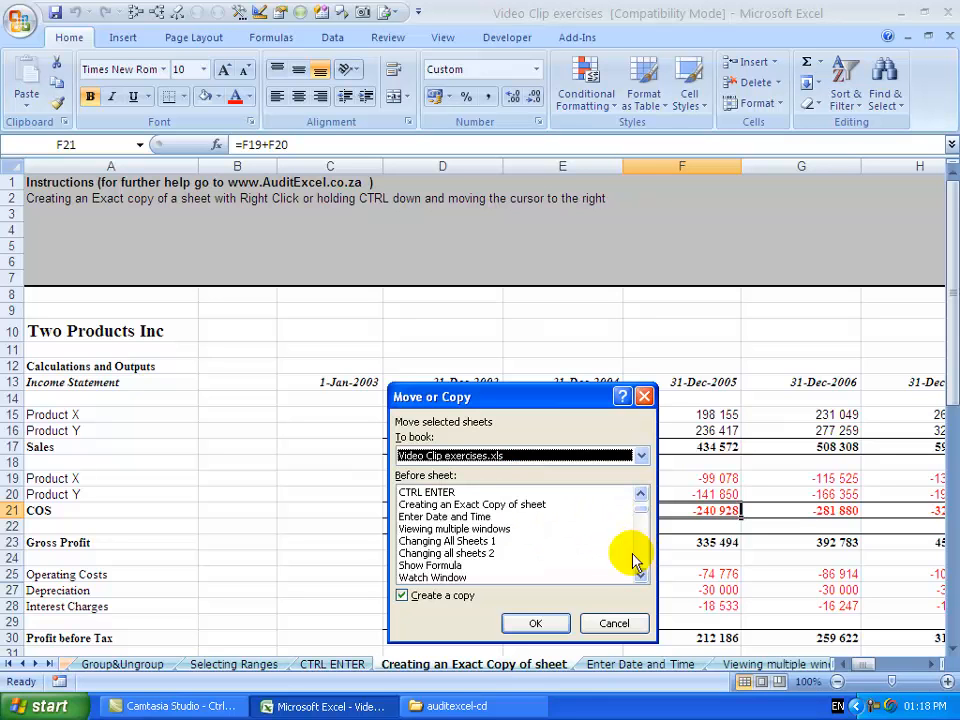
click(472, 504)
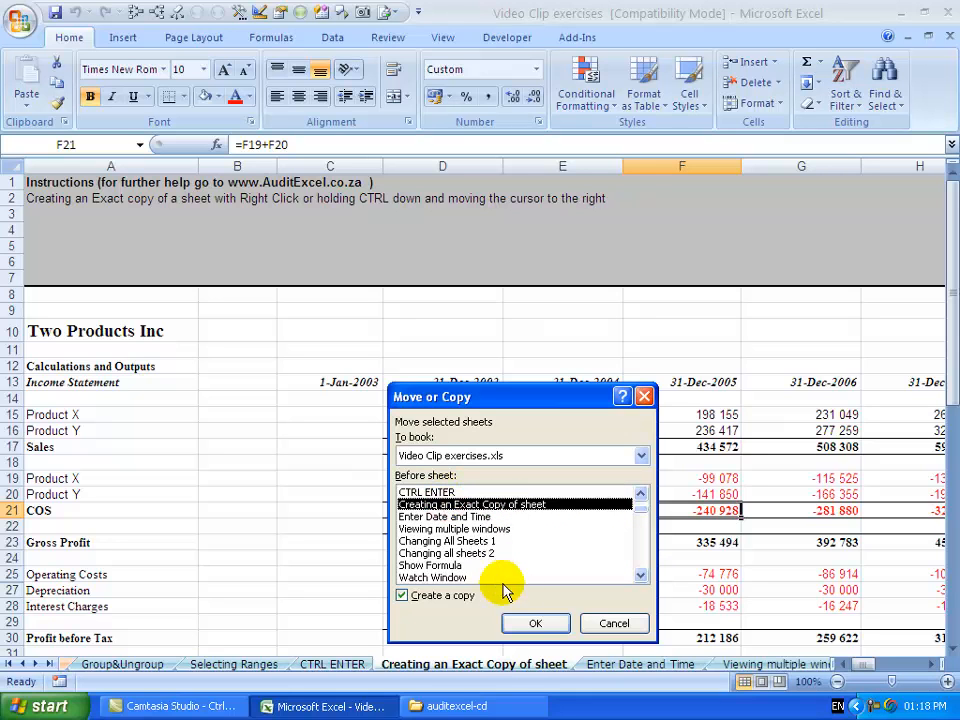
click(536, 624)
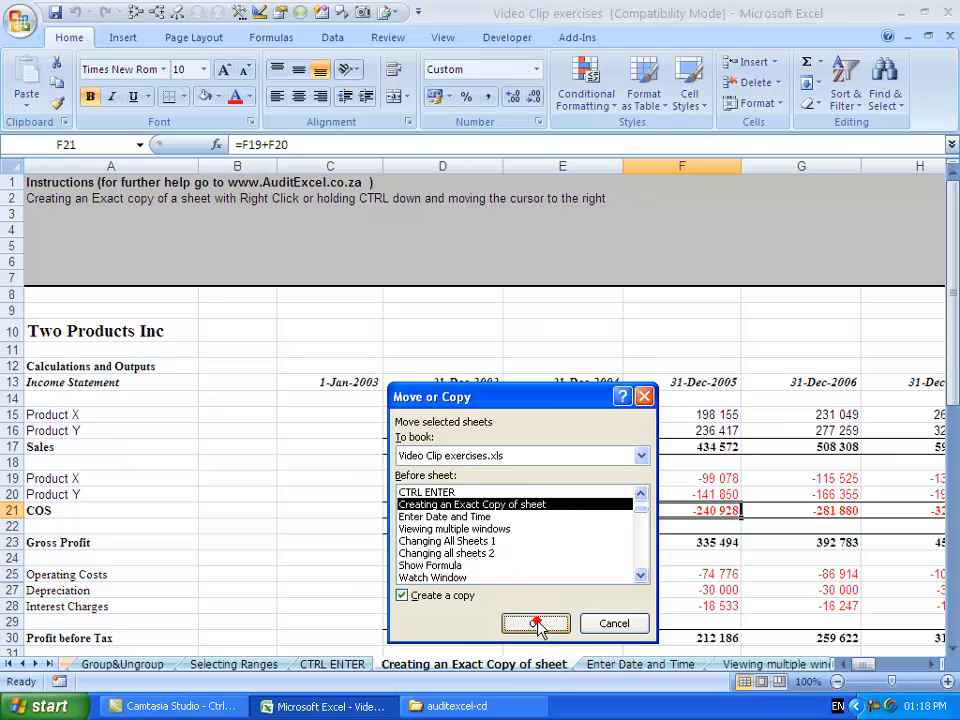
click(536, 624)
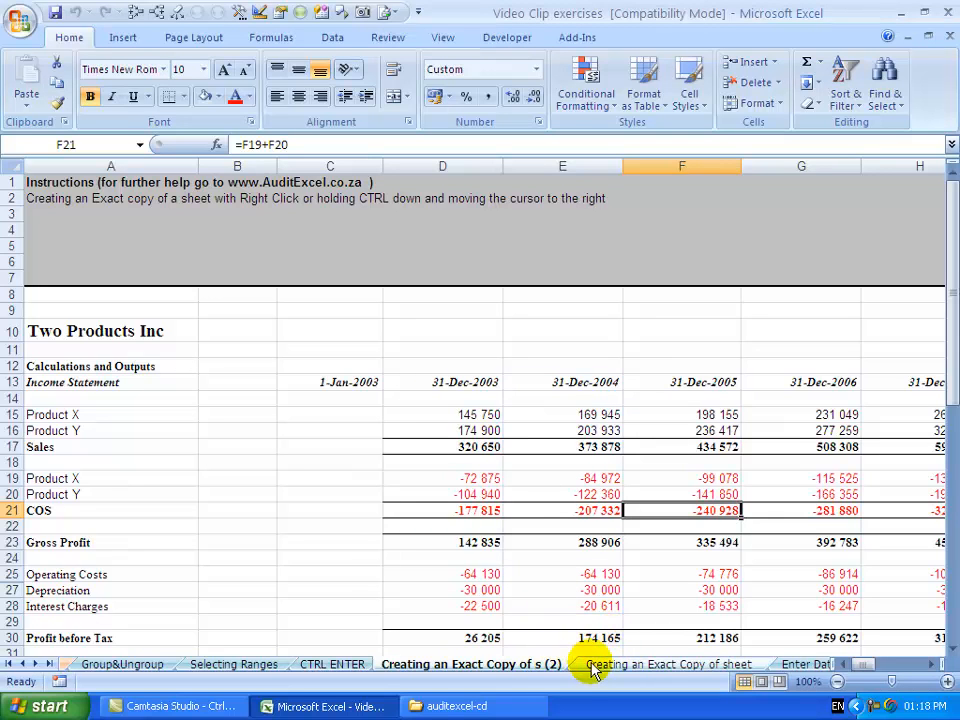